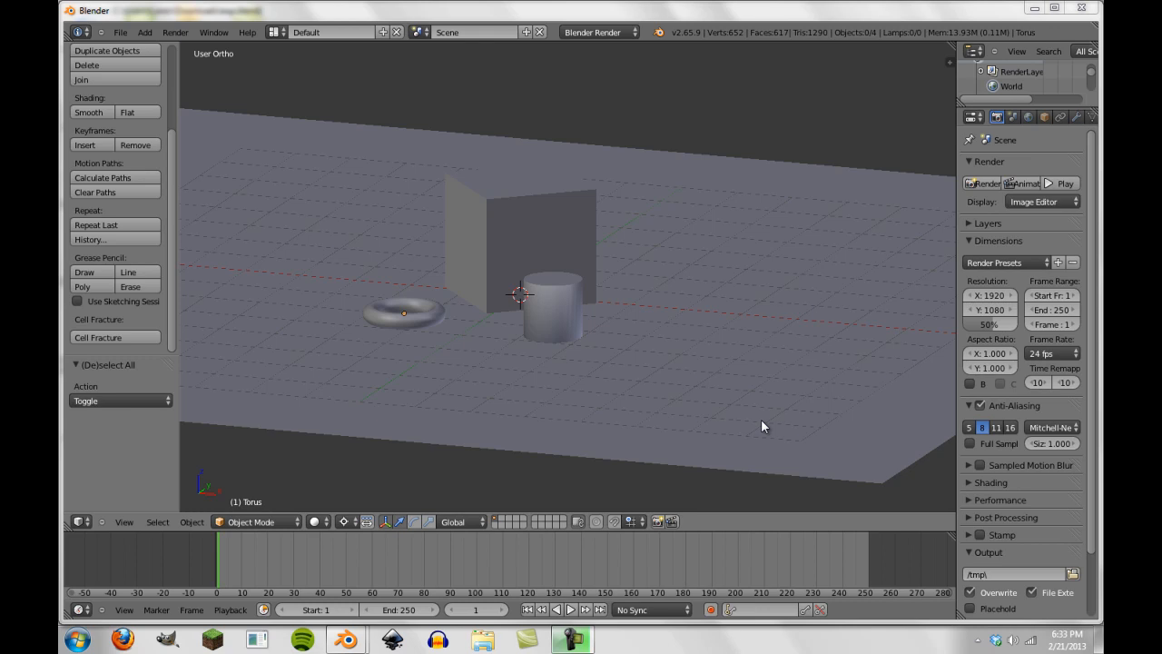
mouse_move(766, 431)
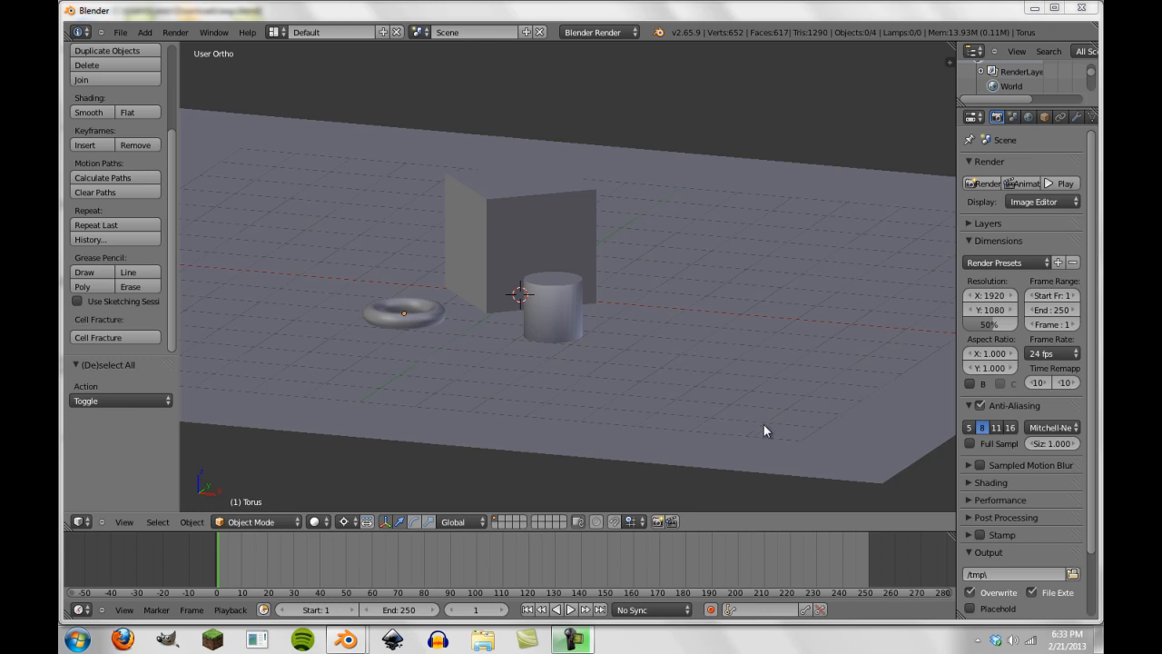
mouse_move(752, 436)
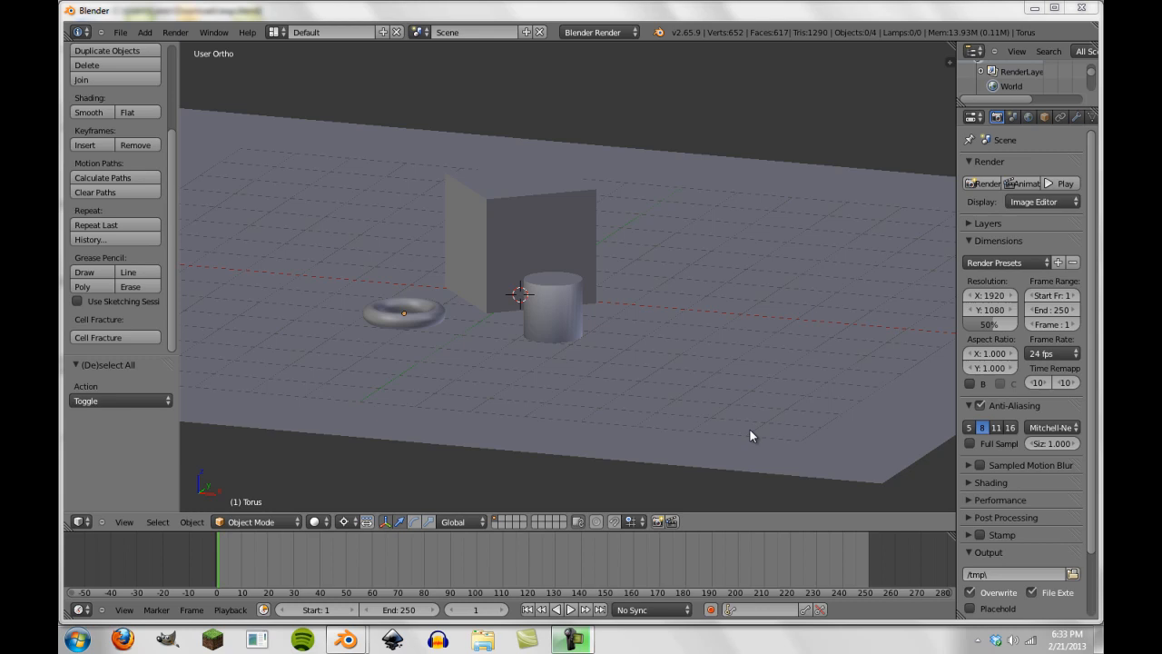
mouse_move(766, 419)
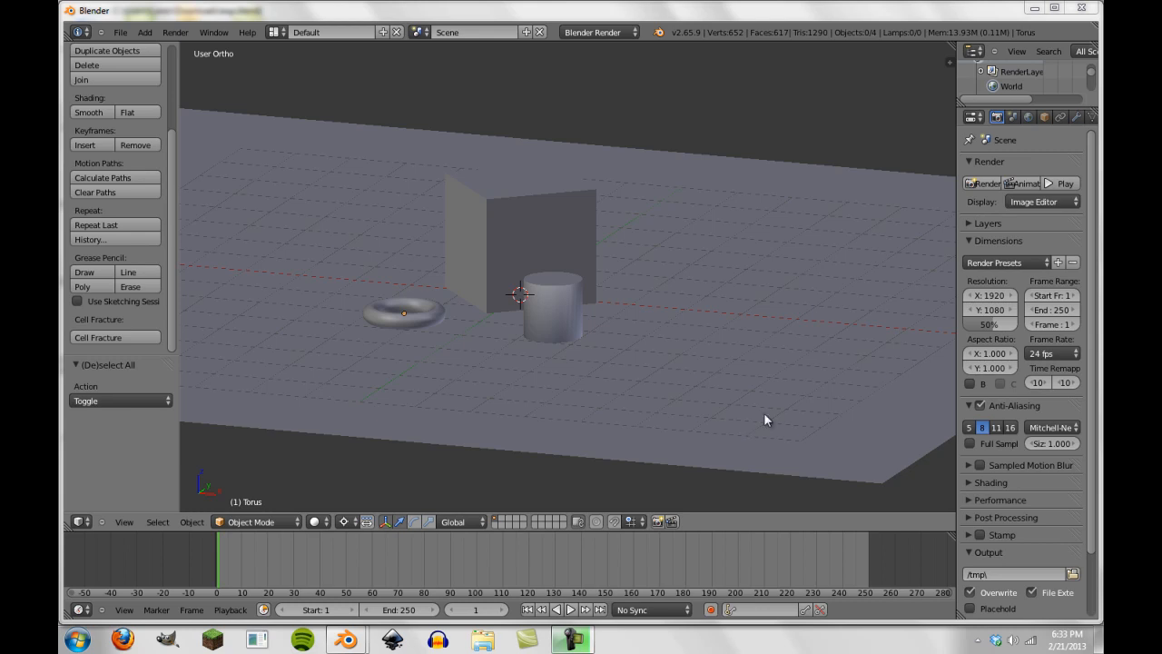
mouse_move(697, 336)
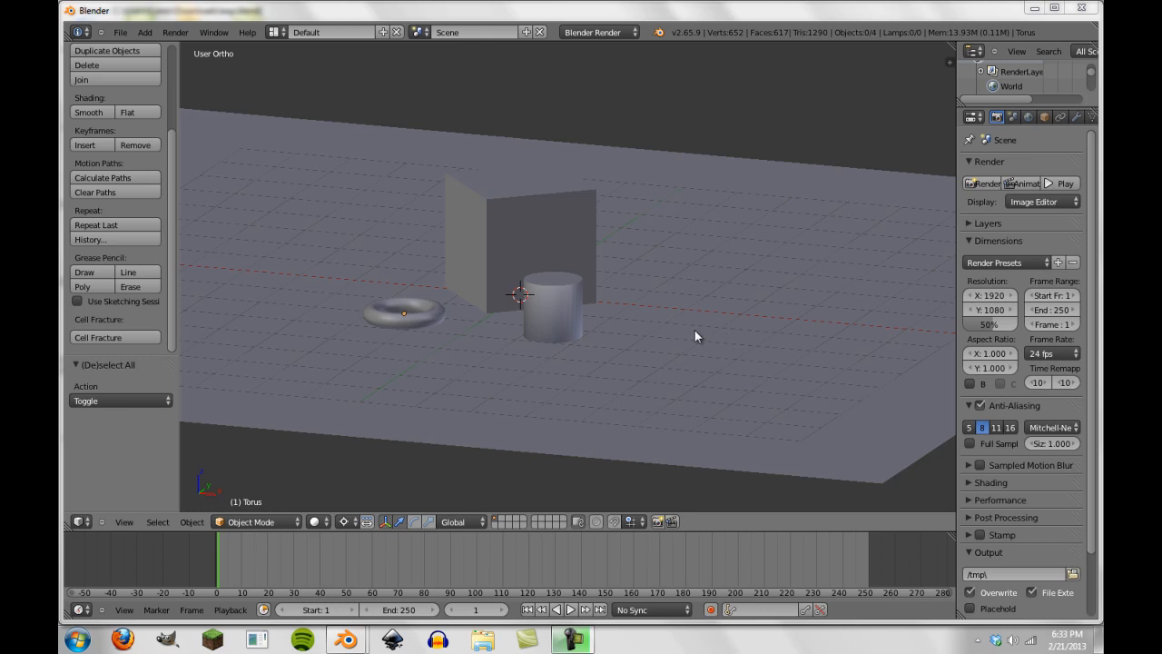
mouse_move(672, 319)
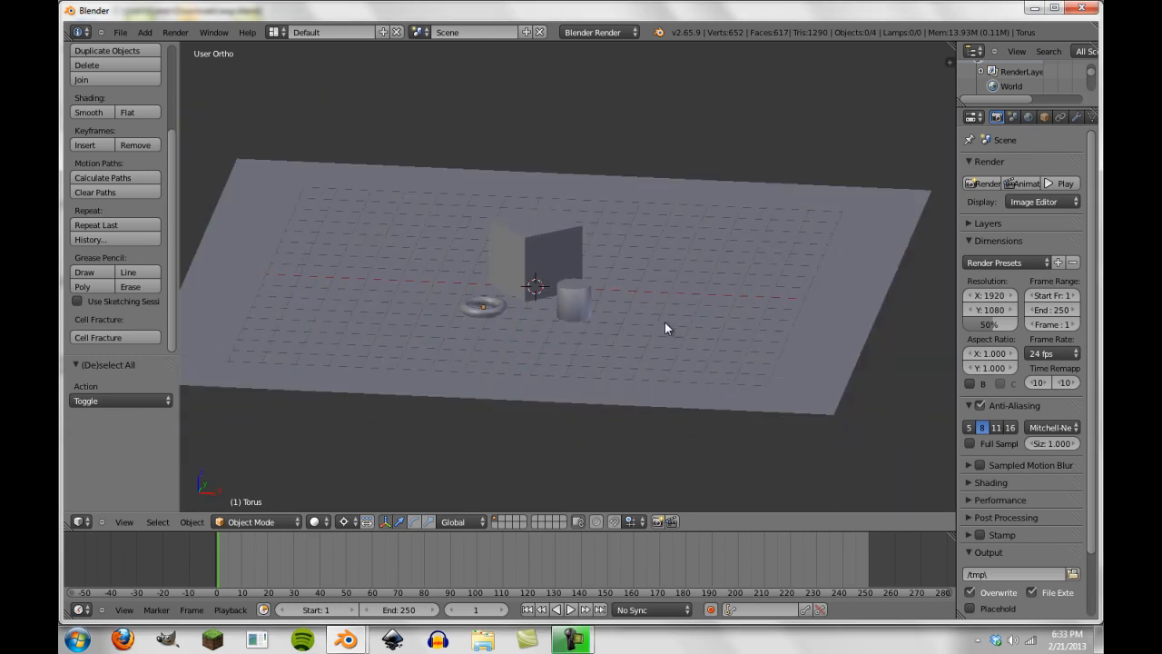
mouse_move(613, 291)
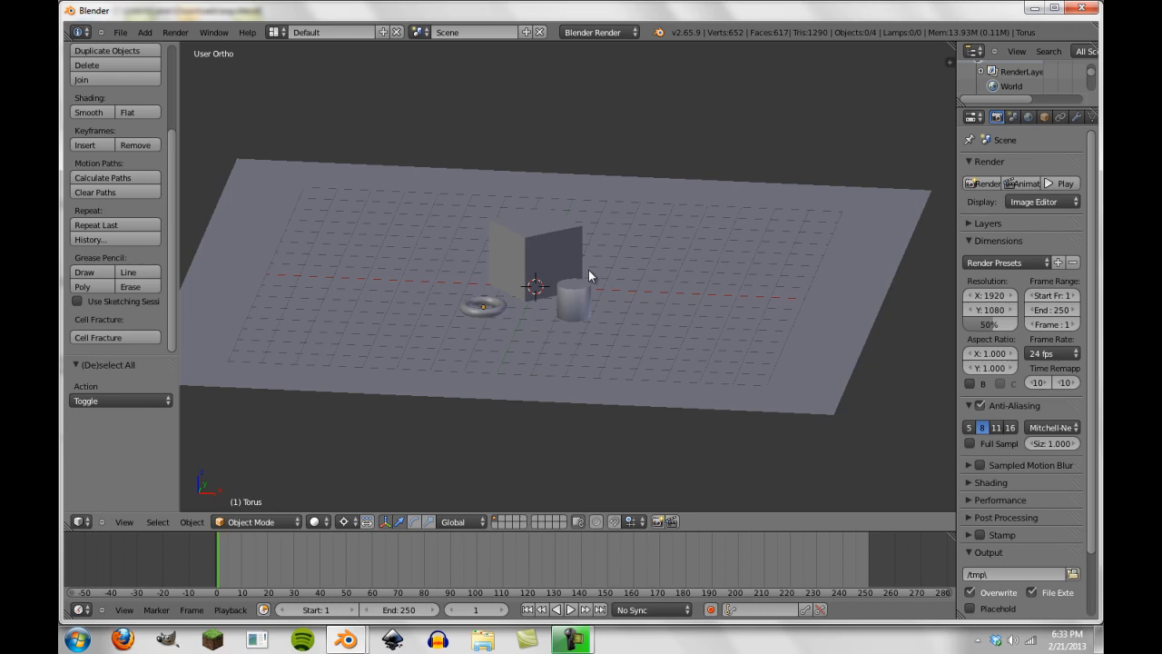
From the front orthographic view, add a camera and place it beside the ground plane
key("KP_1")
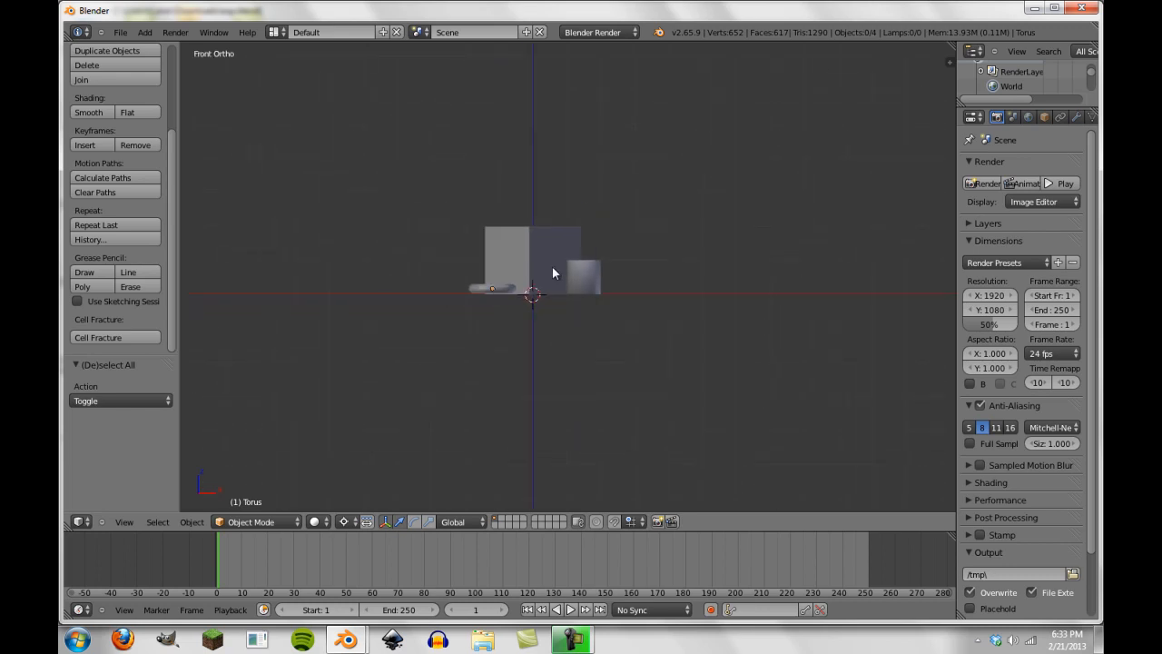
left_click(146, 33)
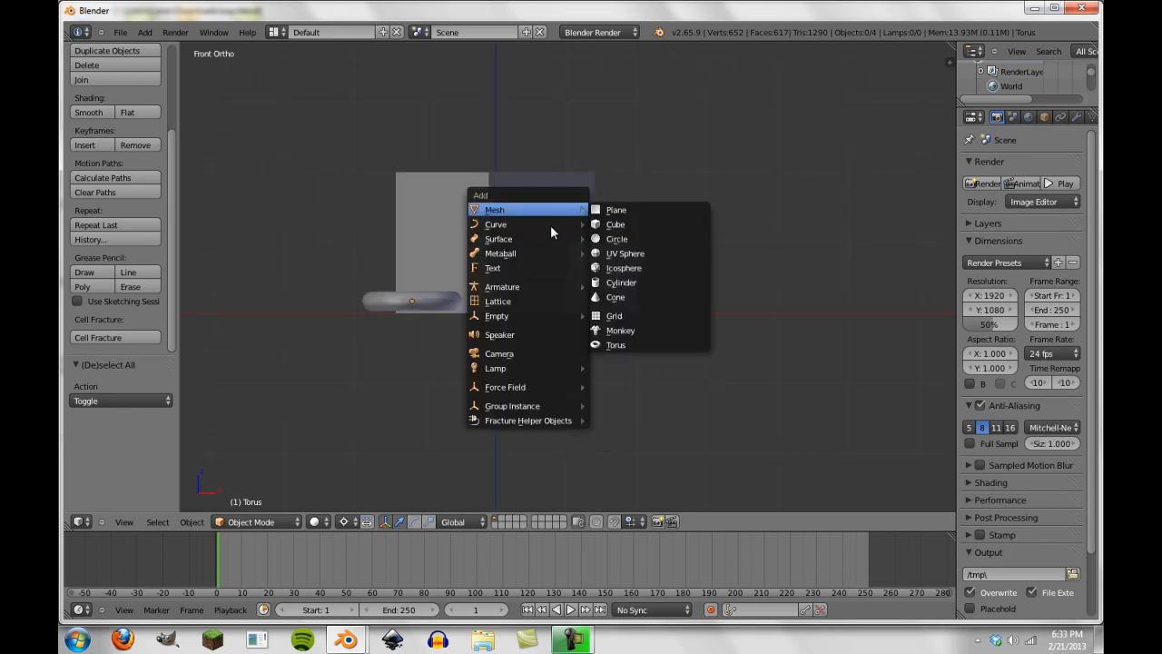
left_click(499, 352)
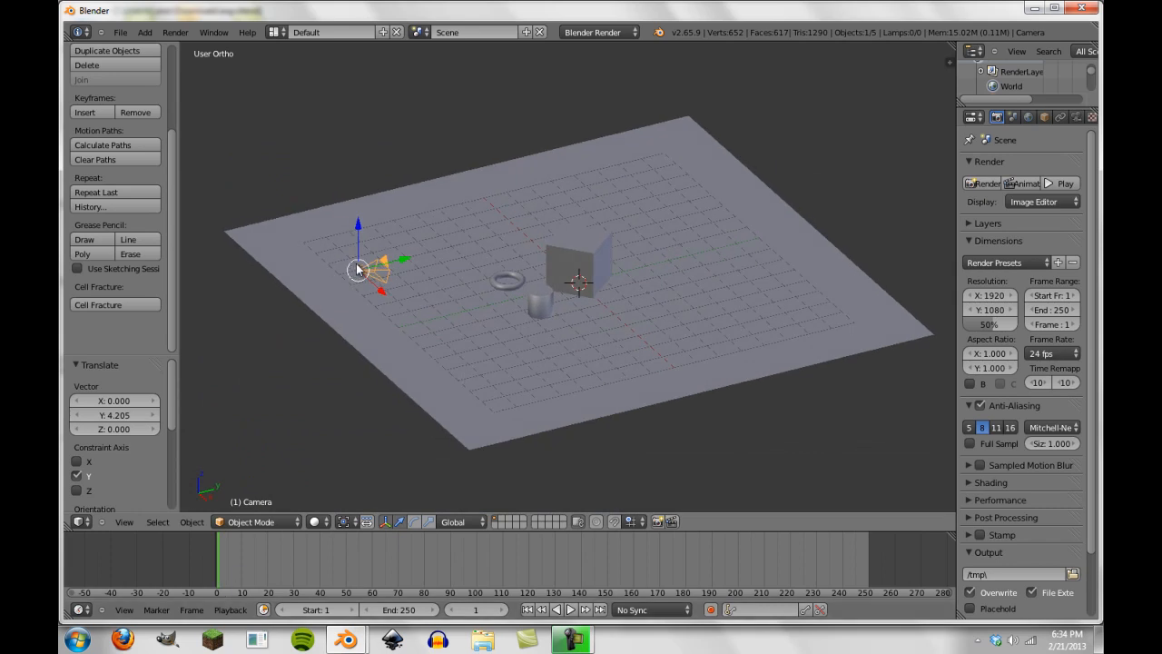
mouse_move(655, 348)
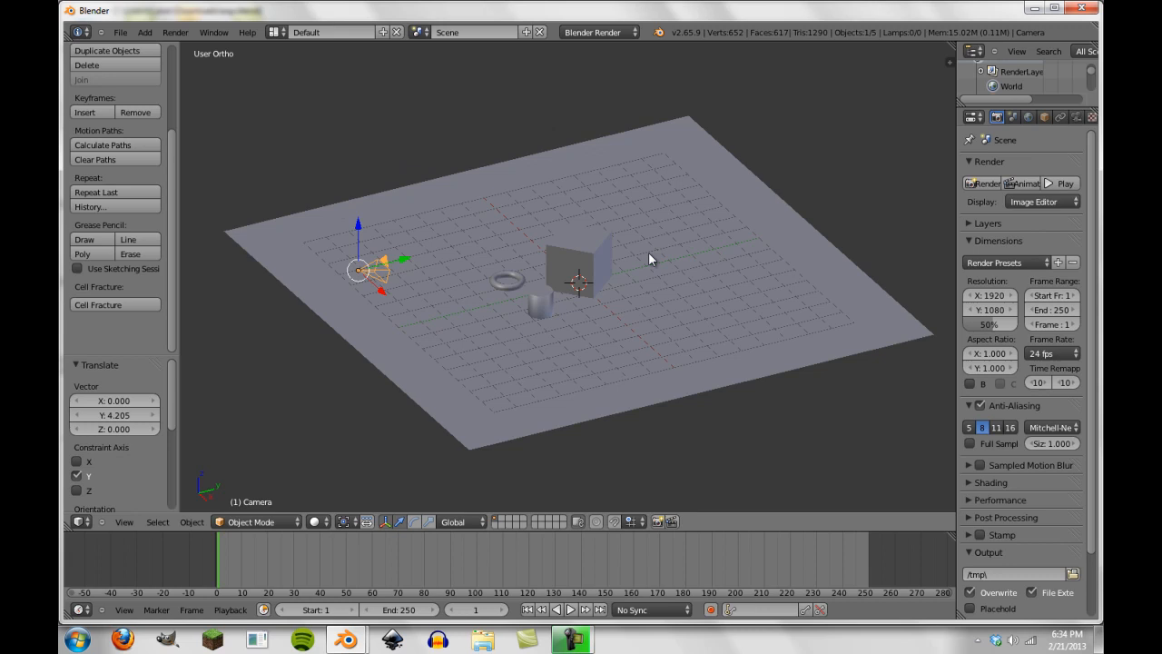
mouse_move(607, 354)
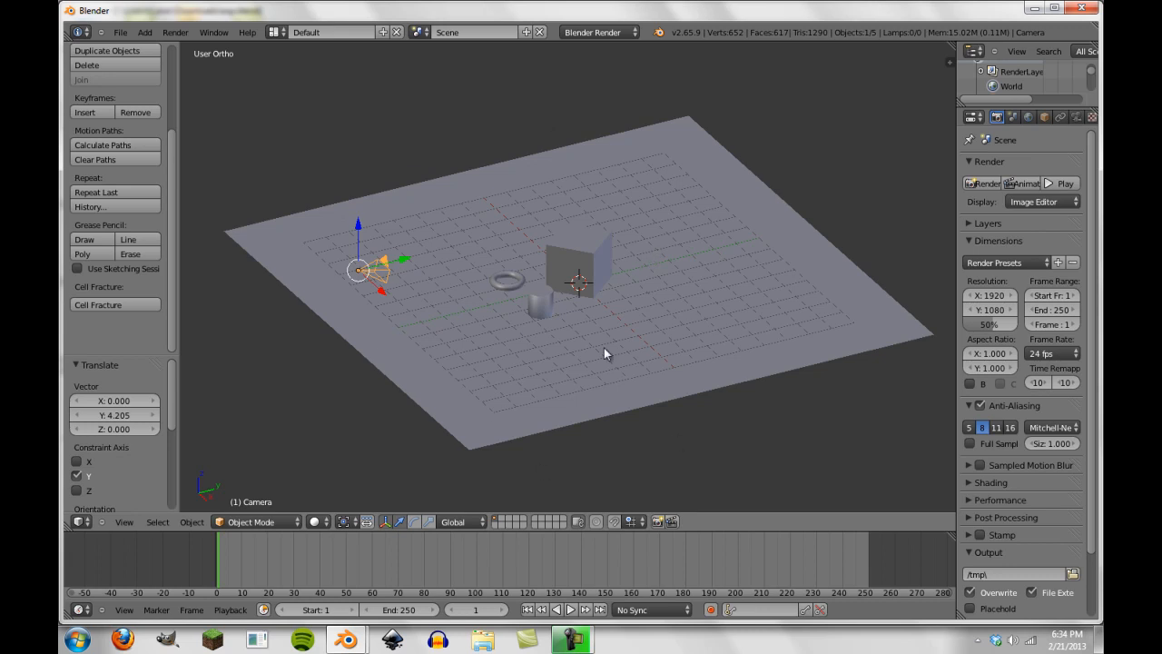
mouse_move(189, 547)
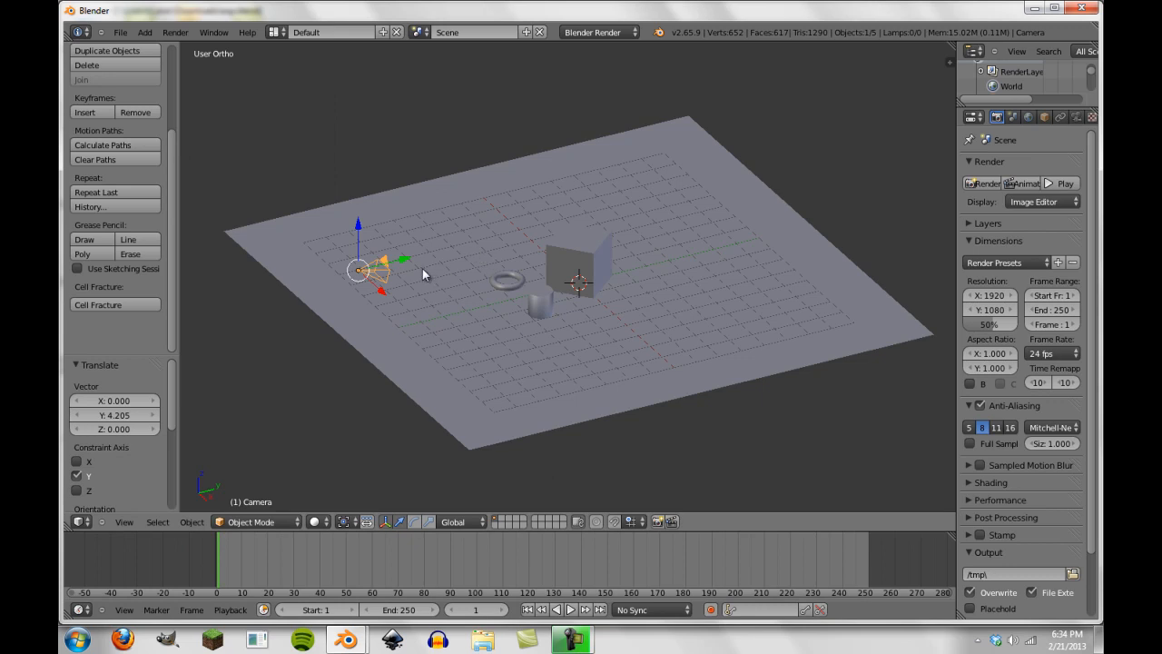
mouse_move(444, 163)
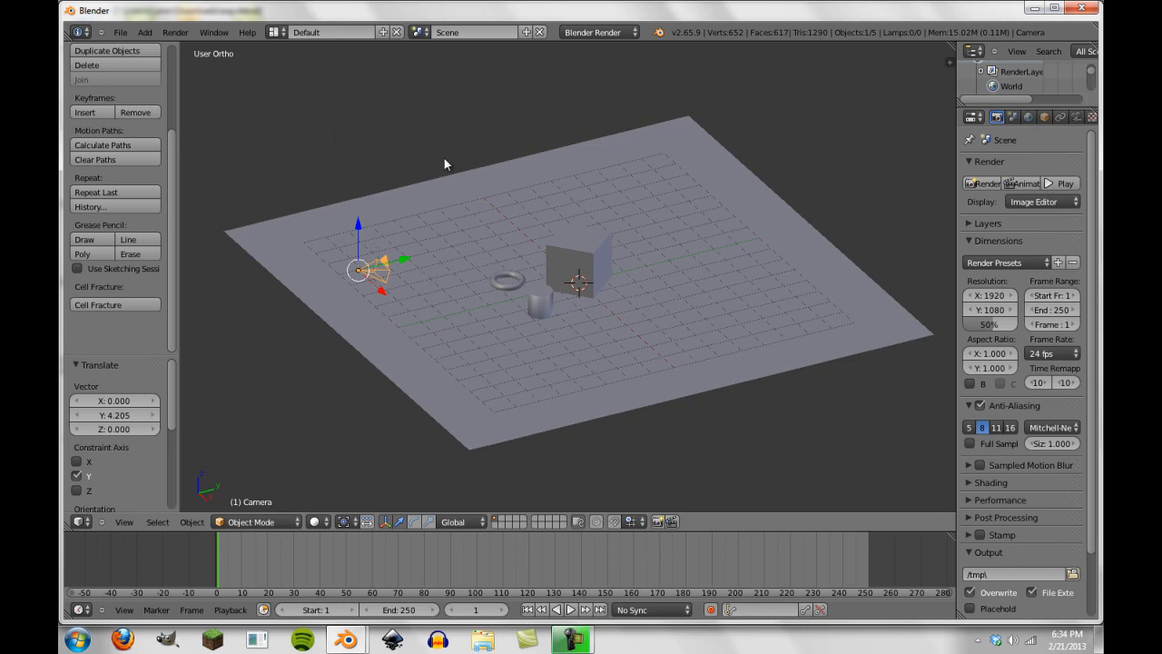
mouse_move(600, 269)
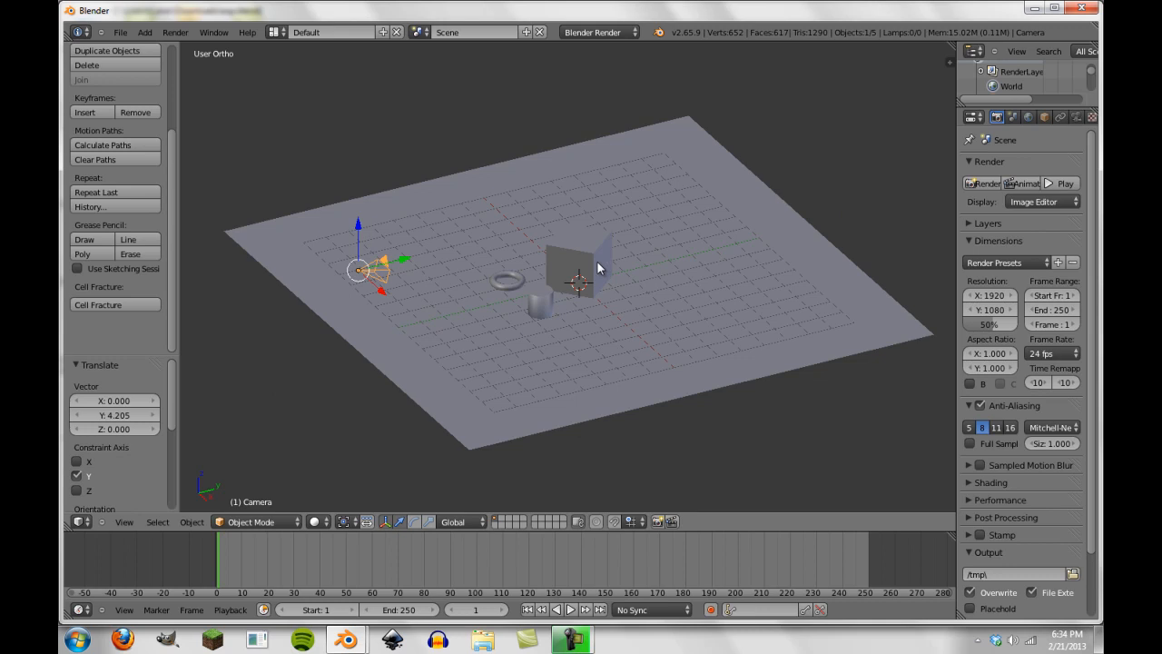
mouse_move(572, 261)
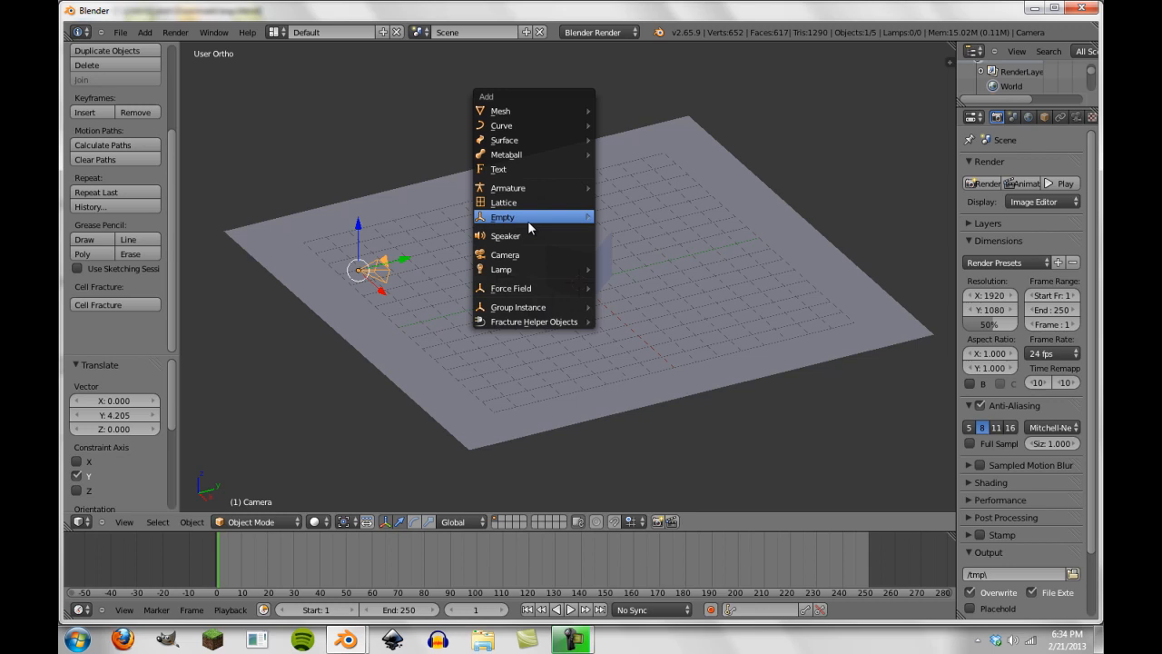
Add a plain-axes empty at the origin and rename it Turntable_Parent
left_click(501, 216)
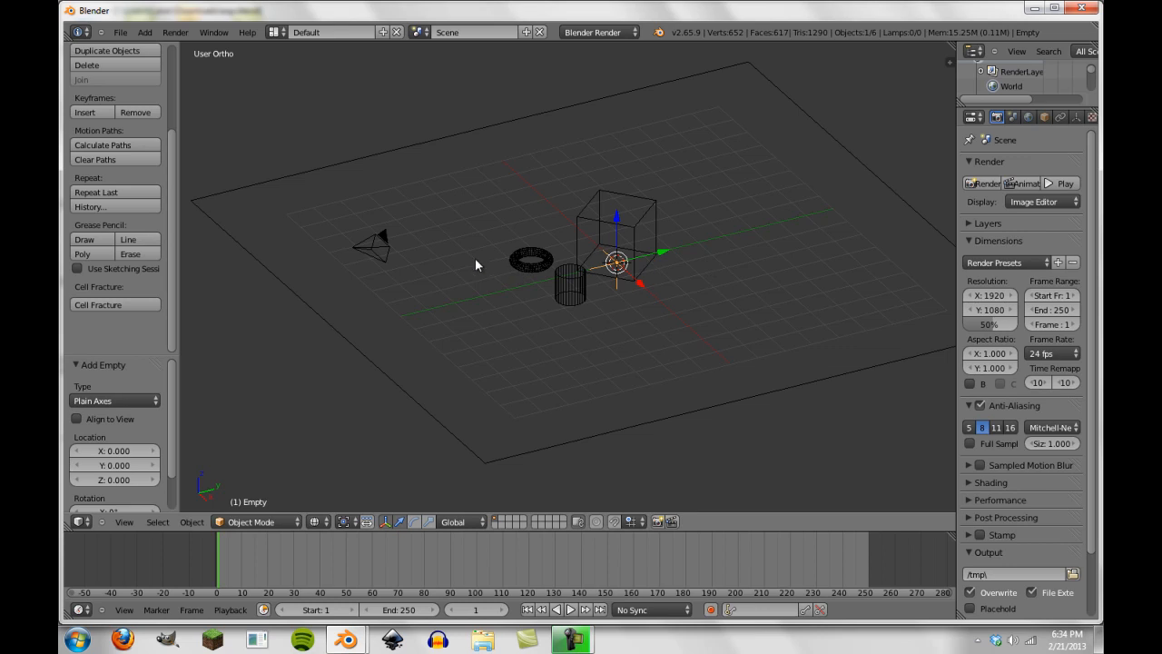
mouse_move(563, 234)
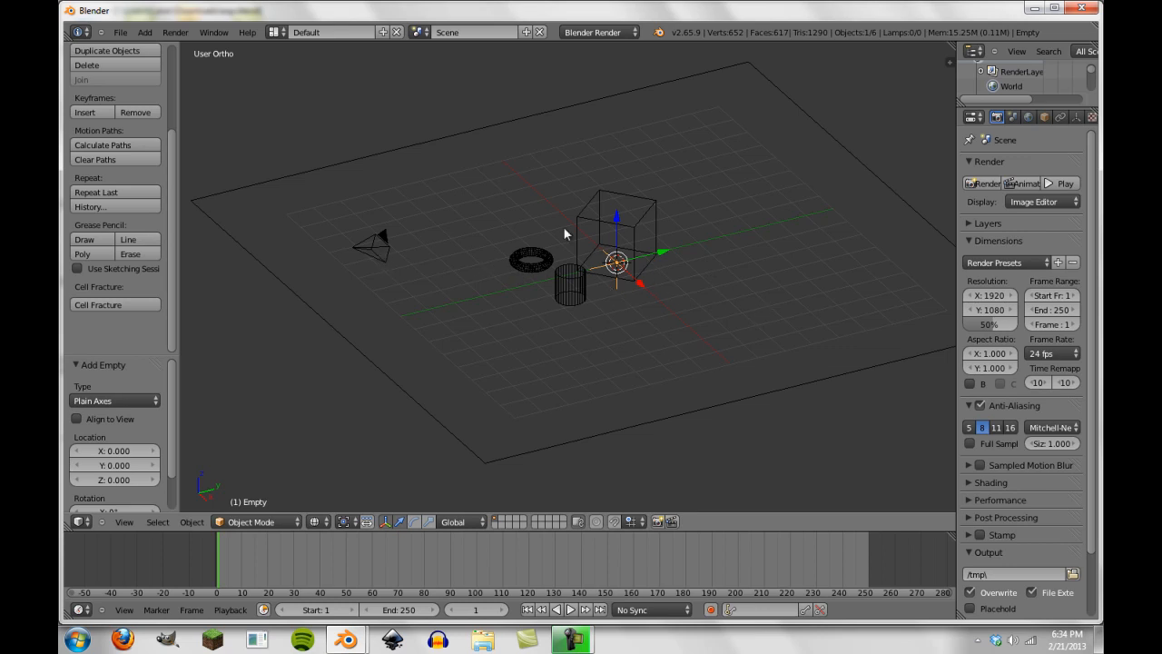
mouse_move(632, 250)
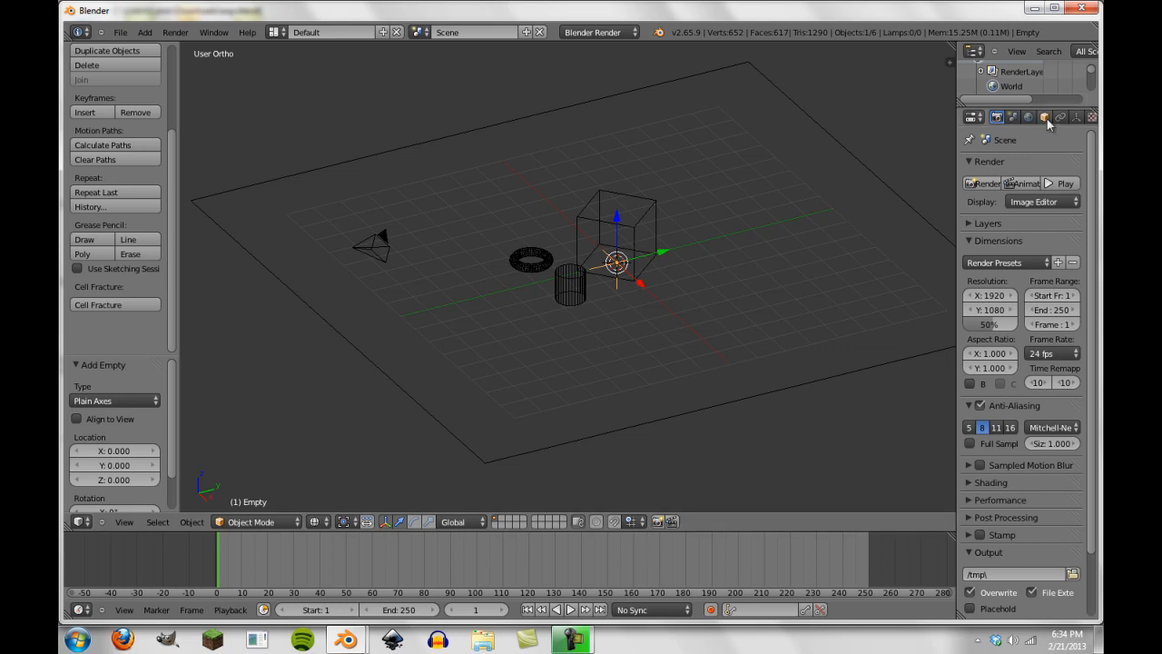
left_click(1044, 117)
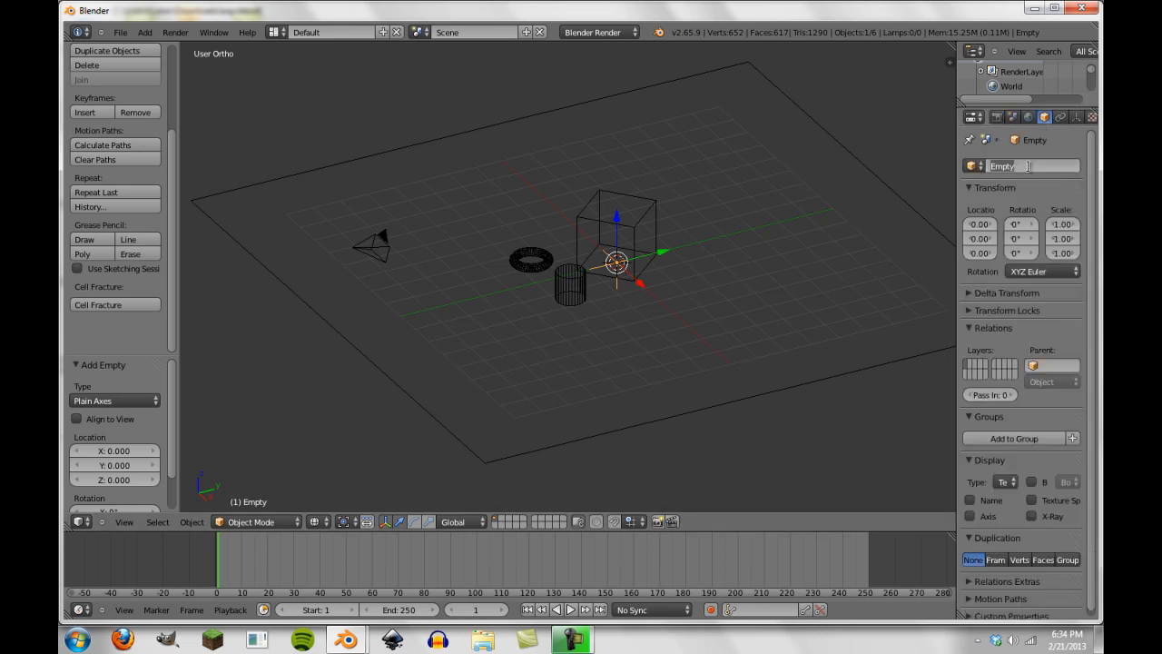
type("Turntable_Parent")
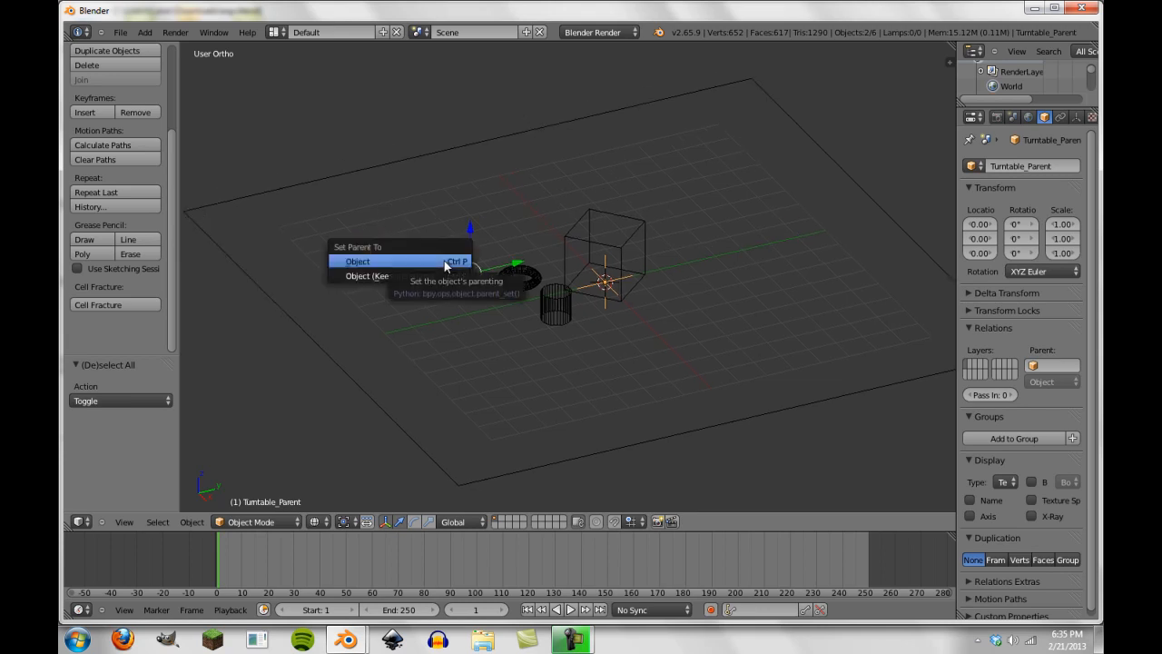
Parent the camera to Turntable_Parent using Object (Keep Transform)
left_click(356, 262)
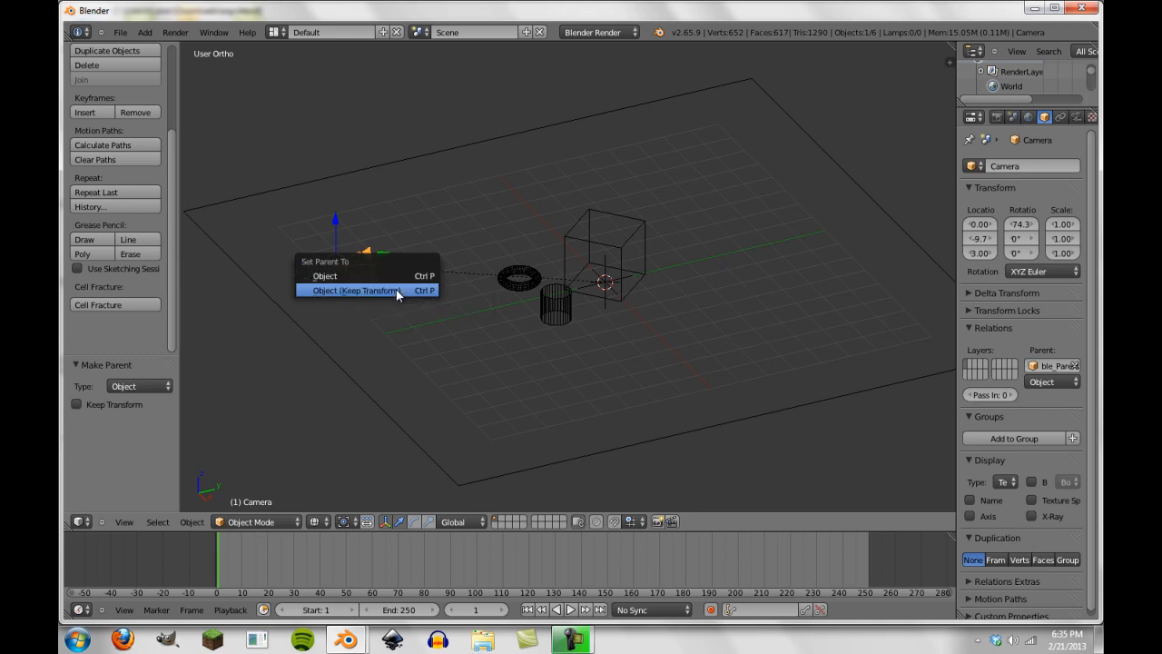
left_click(354, 291)
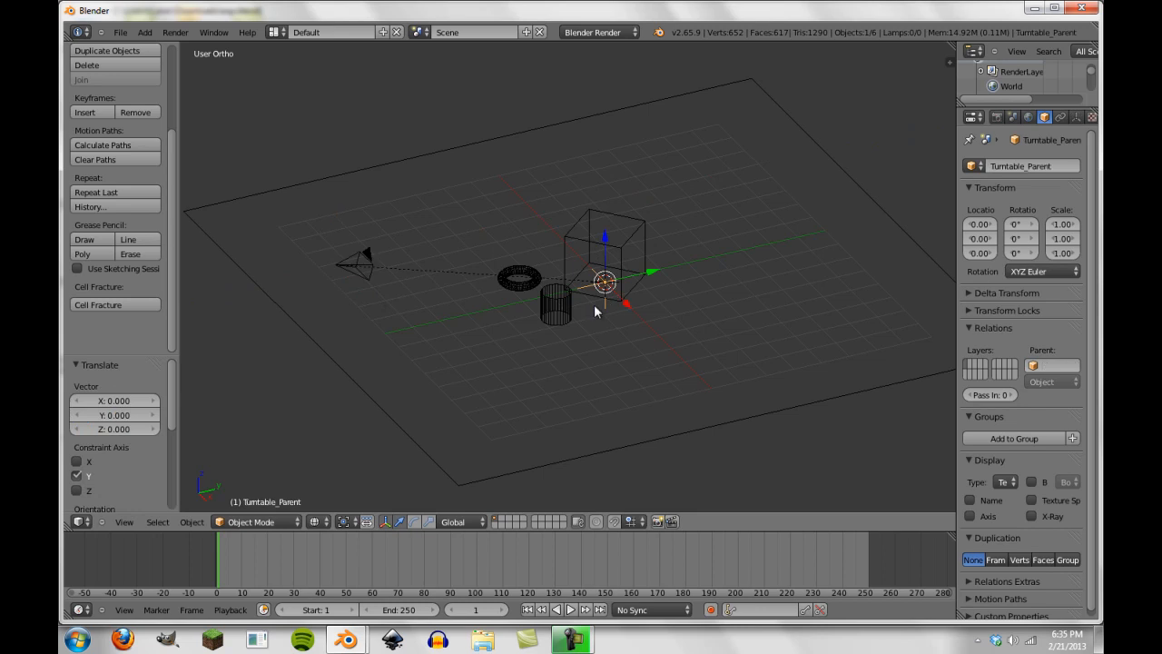
mouse_move(658, 316)
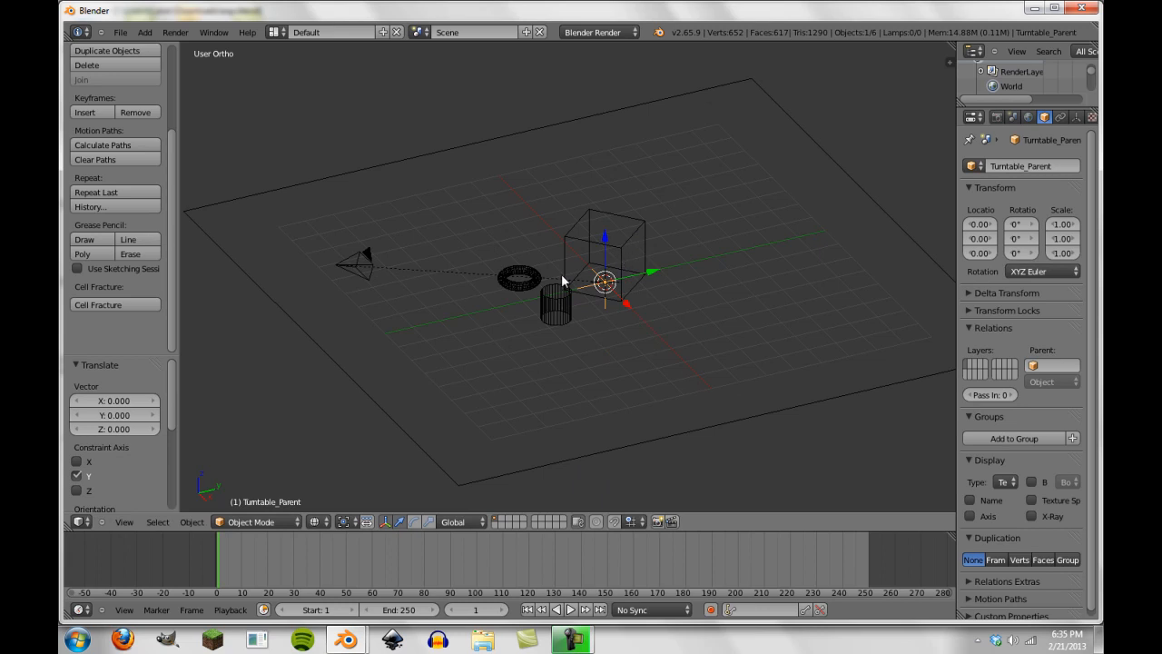
mouse_move(341, 265)
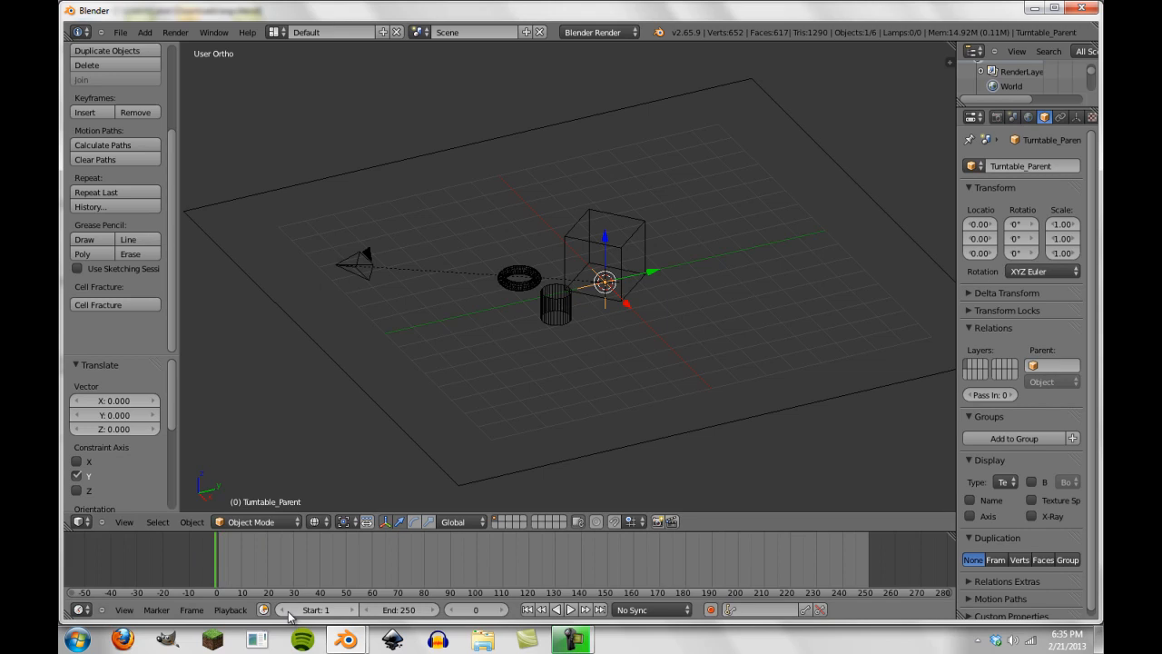
Set frame range 0–360 and keyframe the empty's Z rotation from 0° to 360°
left_click(316, 610)
type("0")
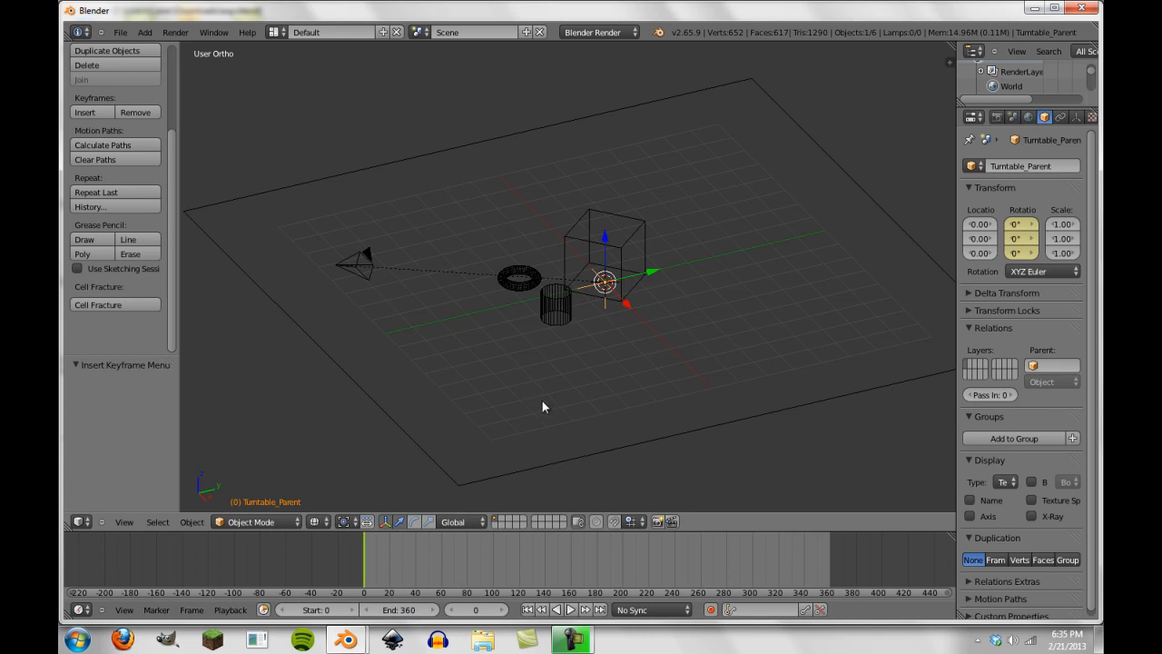
mouse_move(445, 619)
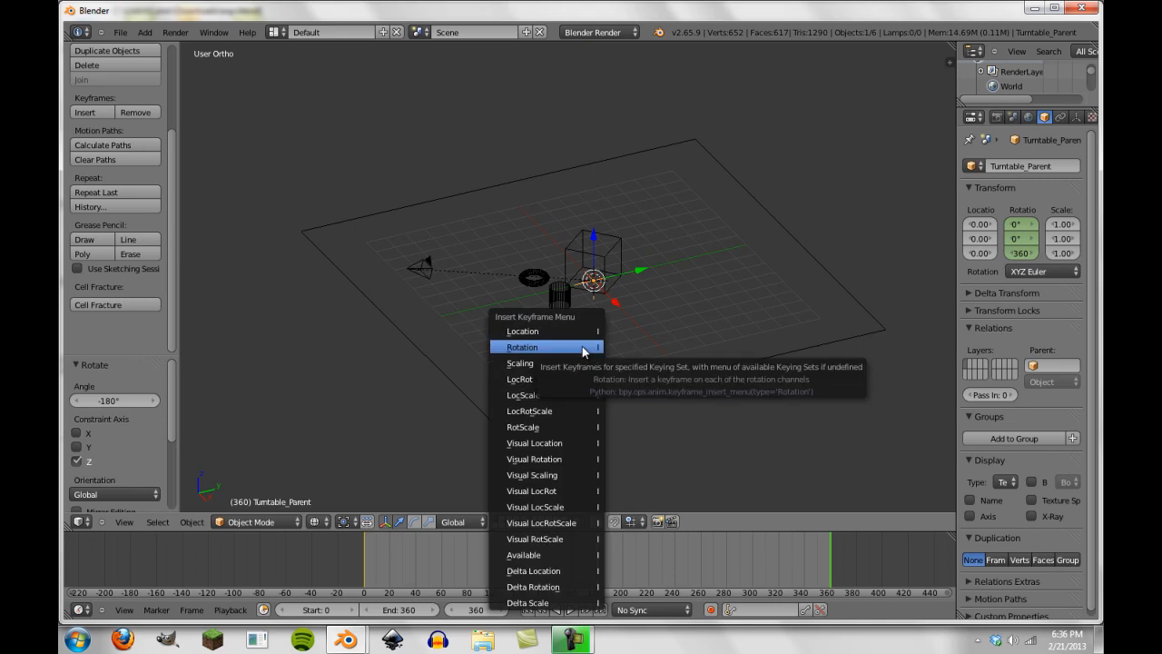
left_click(523, 347)
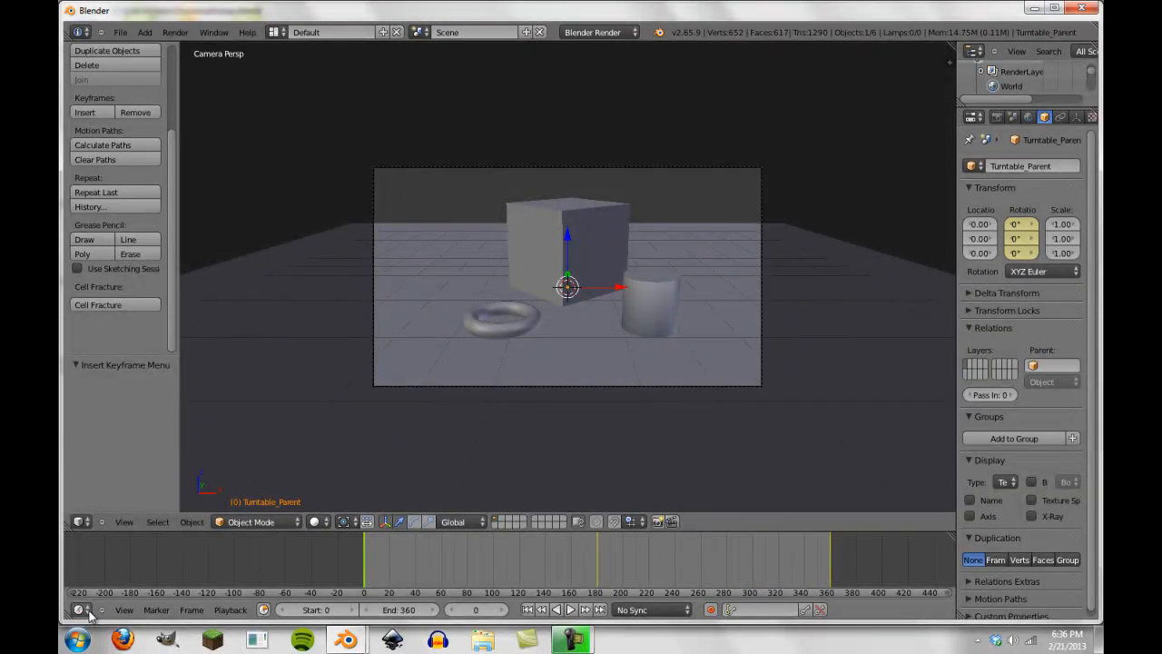
mouse_move(80, 610)
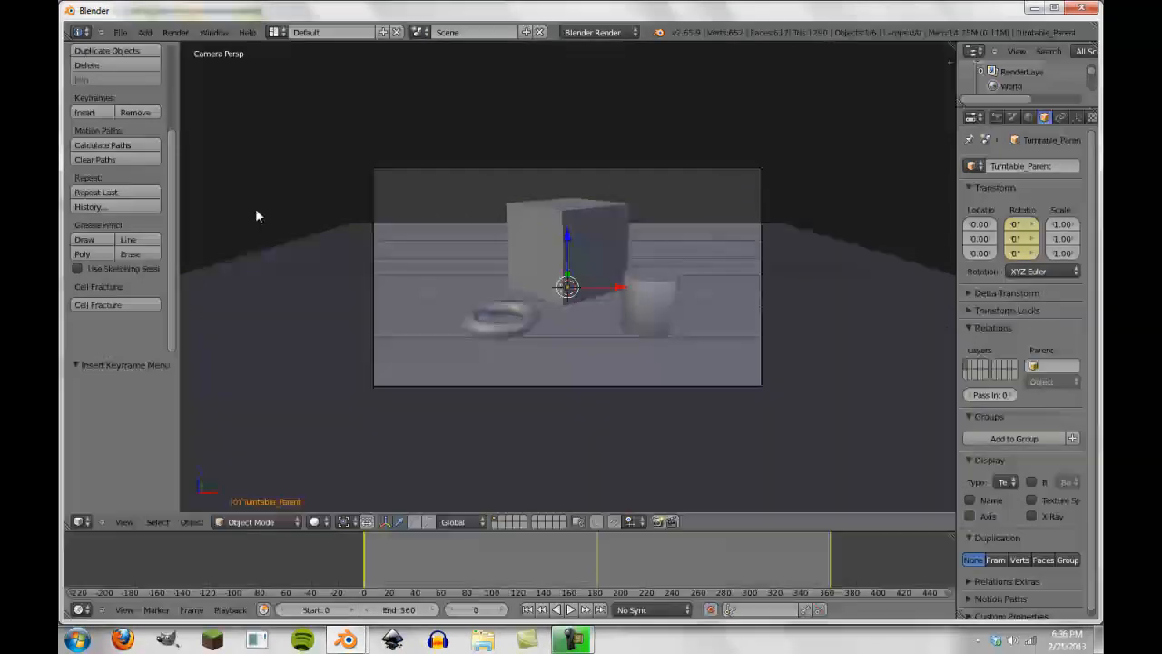
Switch the 3D View to the Graph Editor to show the rotation curve
left_click(80, 522)
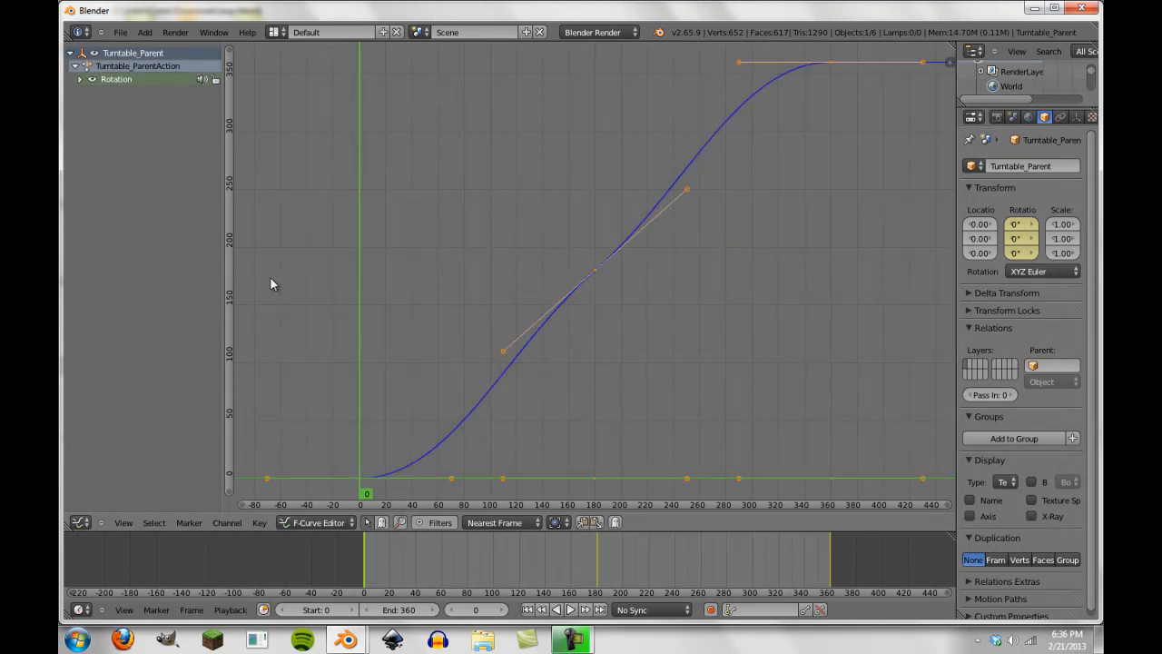
Set the rotation keyframes to linear interpolation for a constant-speed spin
left_click(258, 523)
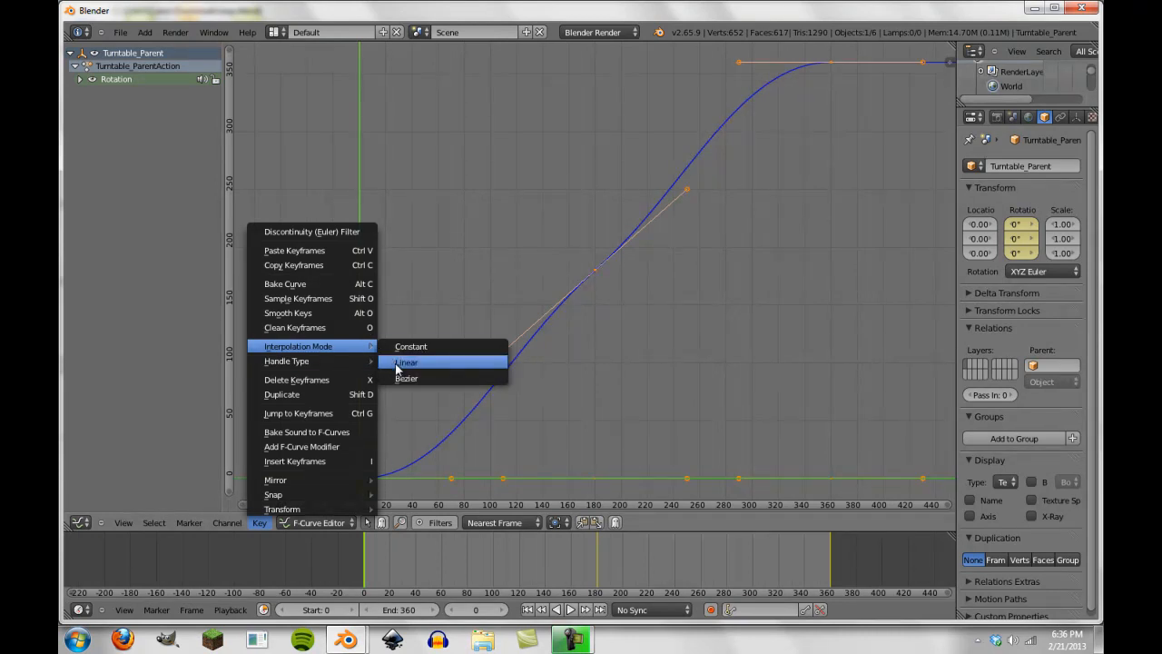
left_click(407, 362)
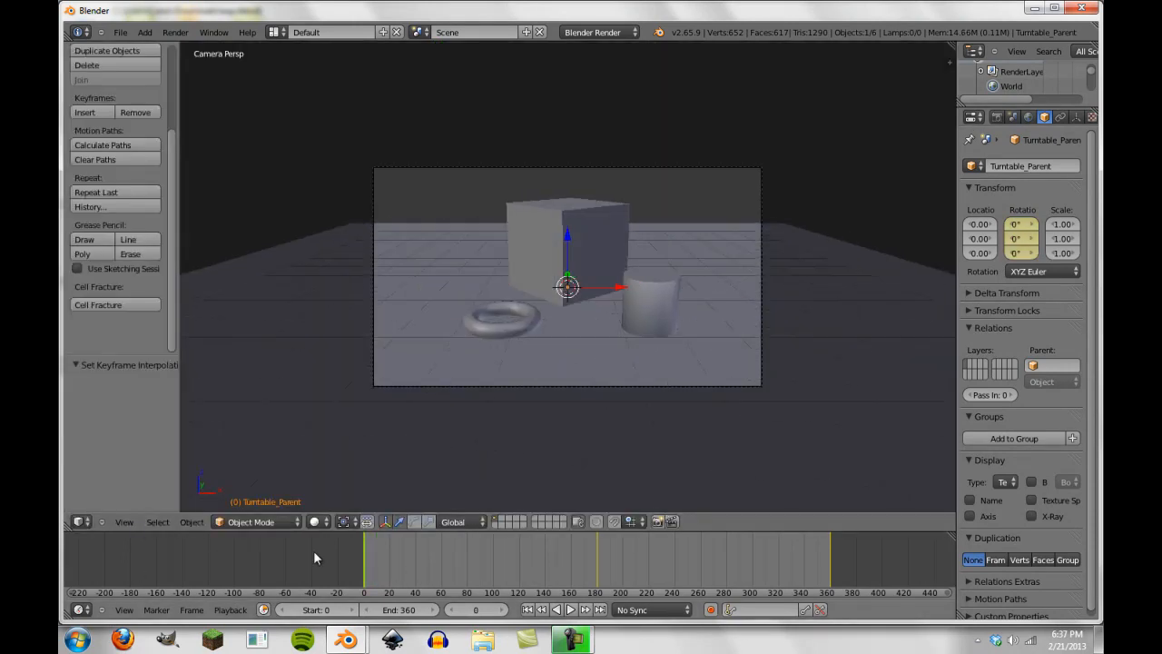
left_click(555, 611)
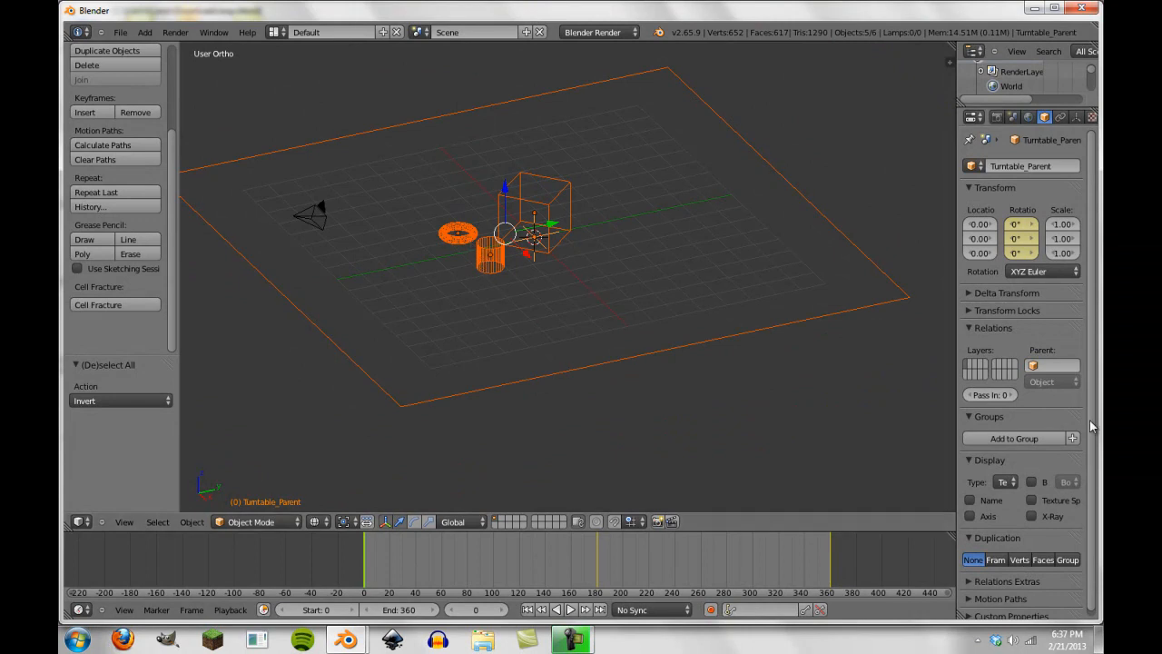
Parent the torus, cylinder, cube and plane to Turntable_Parent with Ctrl+P Object
key("ctrl+p")
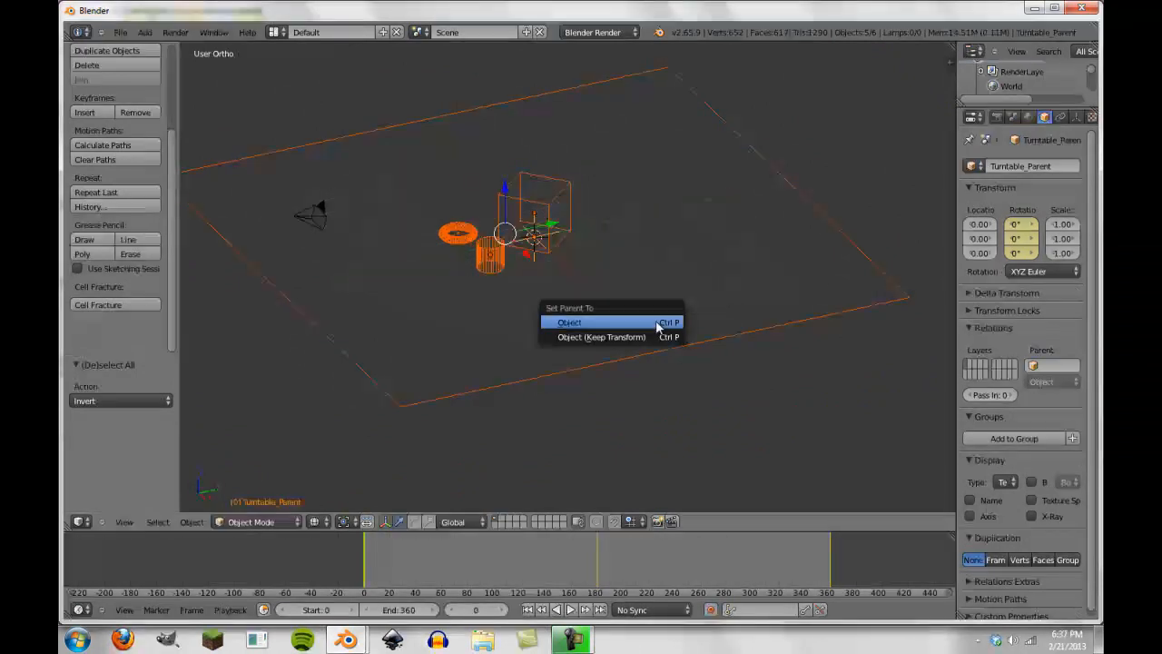
left_click(570, 323)
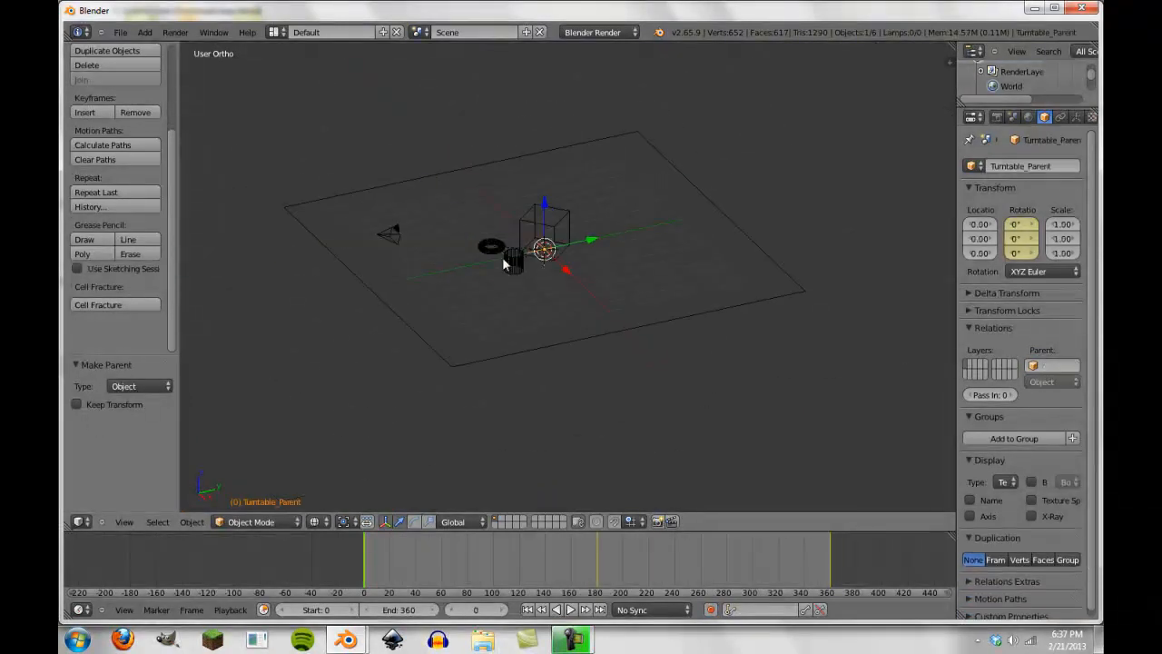
left_click(570, 611)
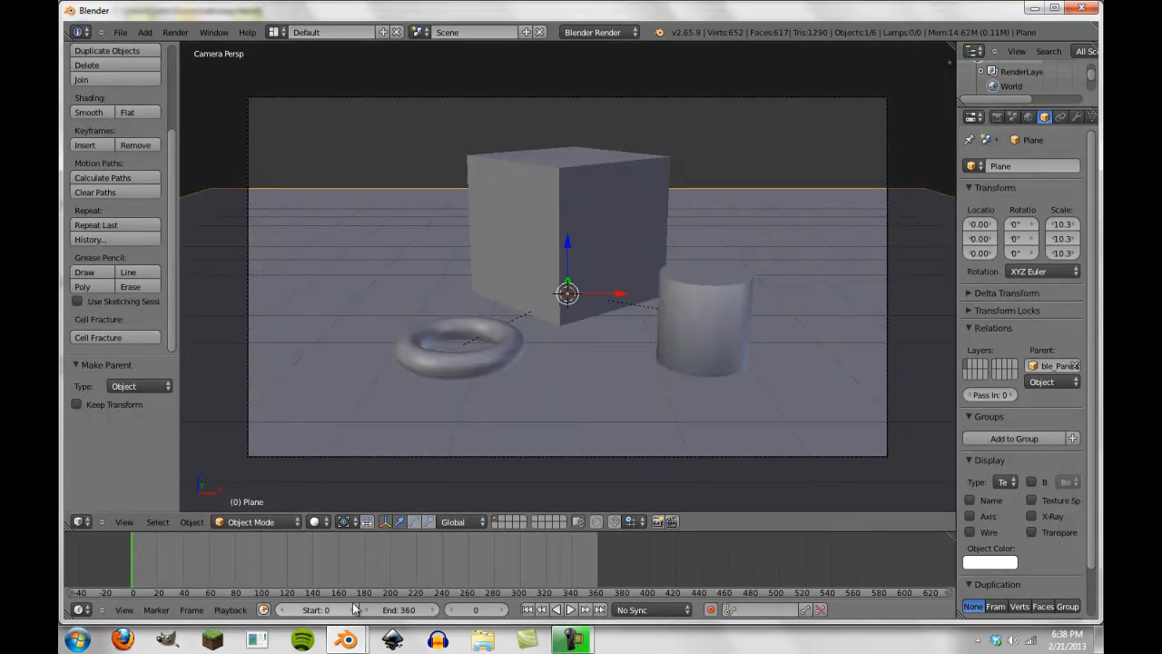
Scrub to frame 327 to confirm the whole scene rotates with the empty
scroll("down", 3)
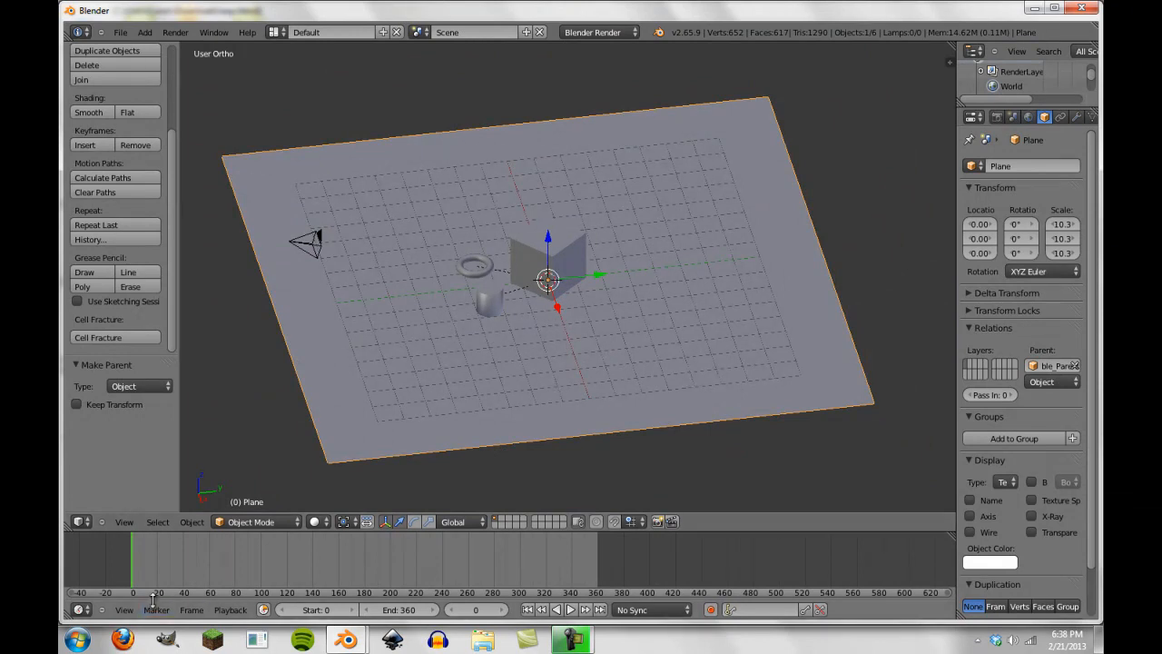
scroll("down", 3)
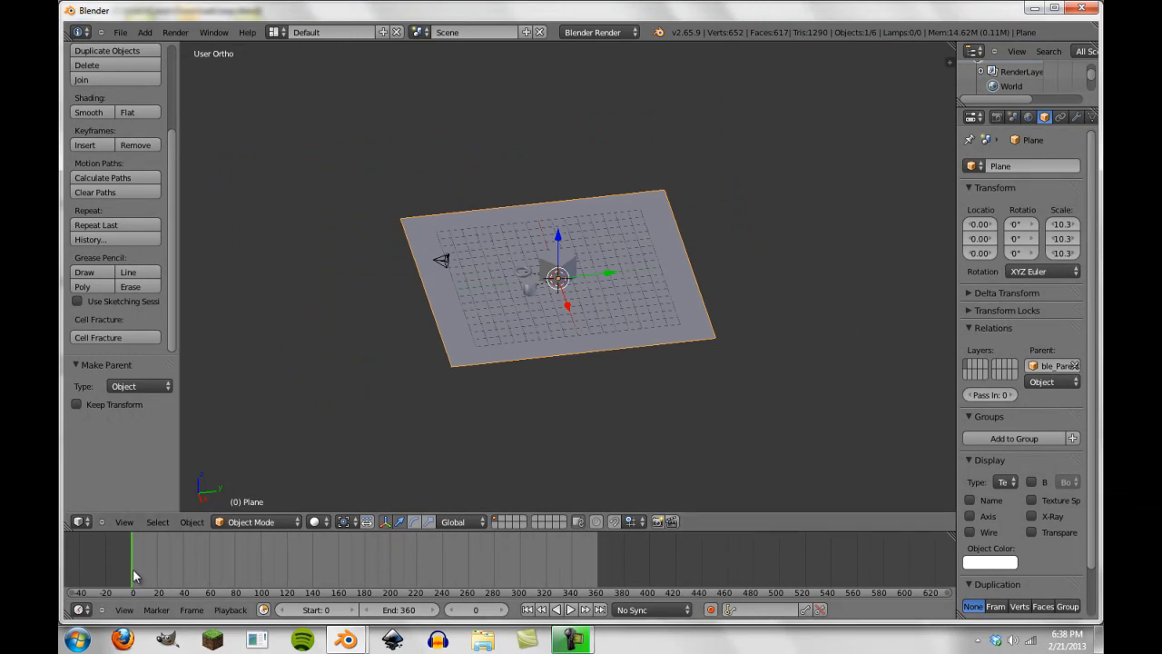
left_click(560, 554)
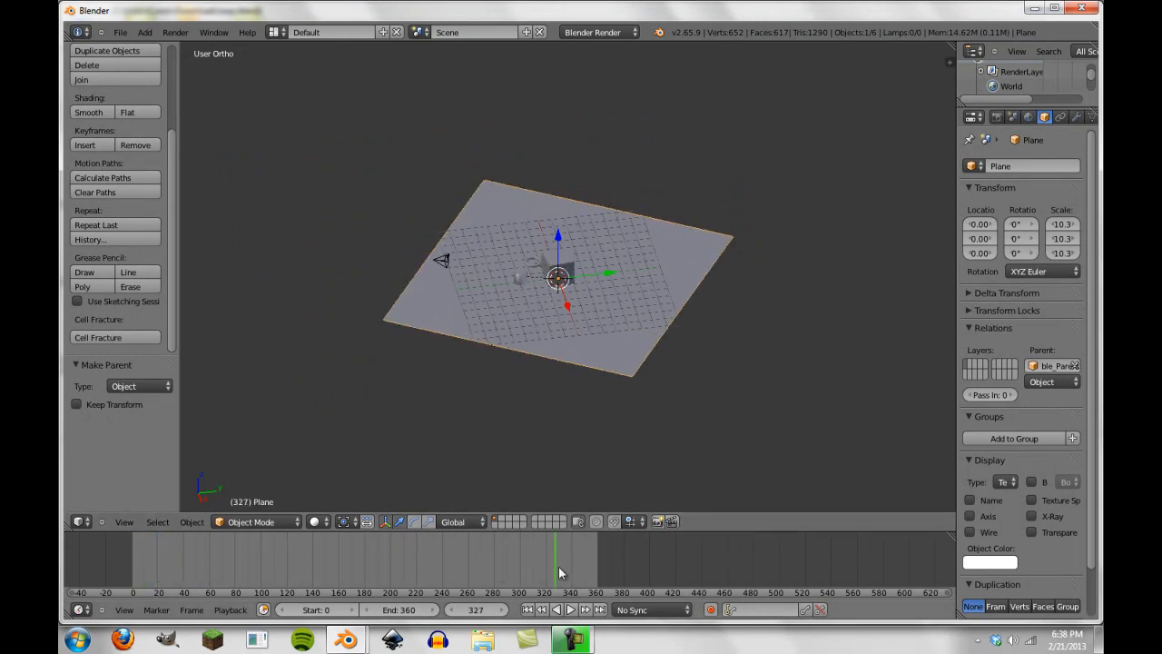